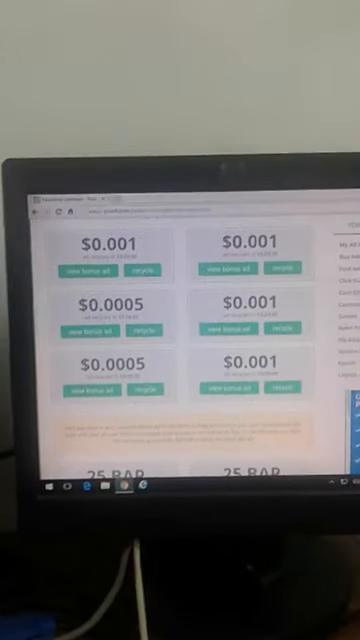
scroll("down", 3)
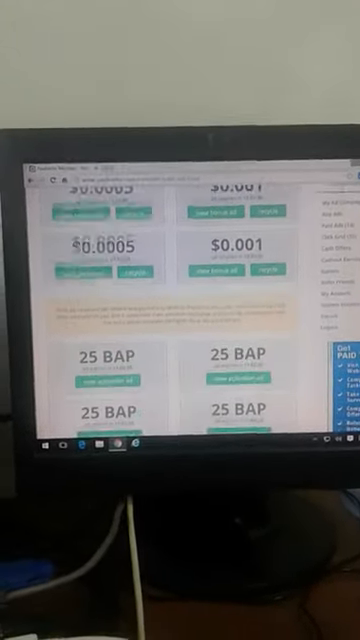
scroll("down", 3)
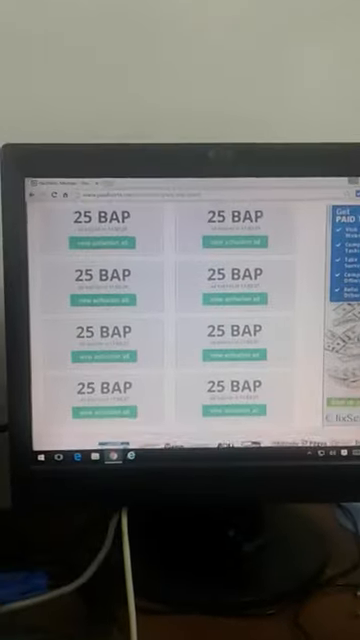